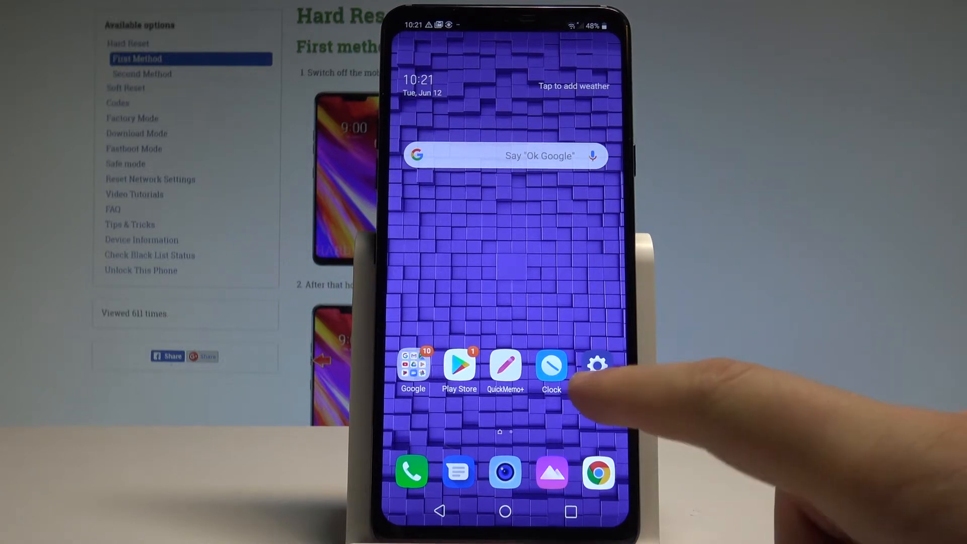
Go to the General tab of Settings, showing the System section.
{"action": "left_click", "coordinate": [596, 364]}
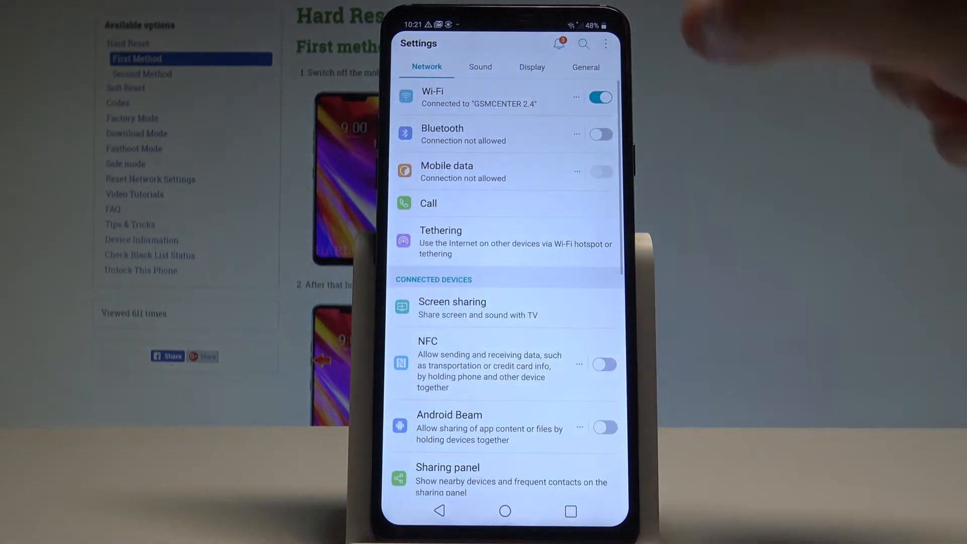
{"action": "left_click", "coordinate": [585, 66]}
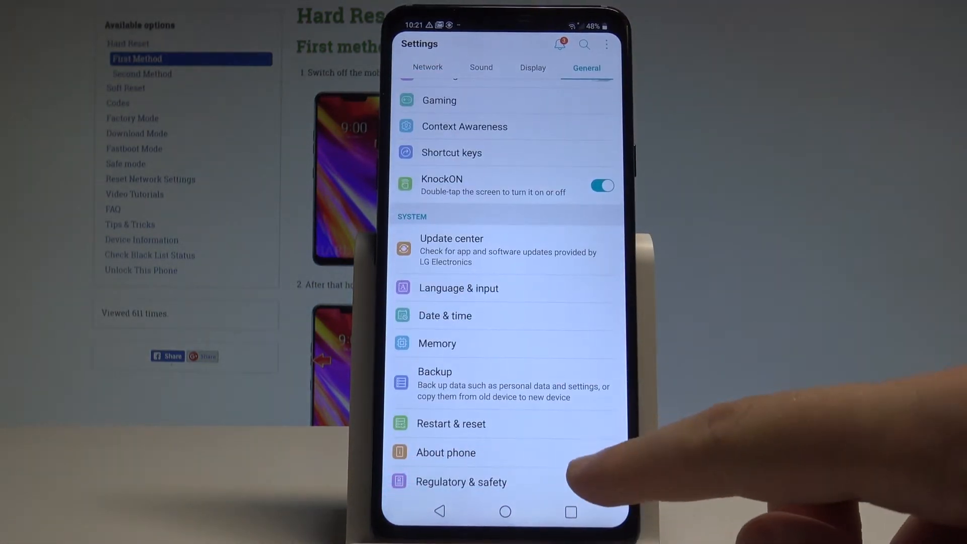
Go into About phone to reach the Software info and Build number.
{"action": "left_click", "coordinate": [445, 452]}
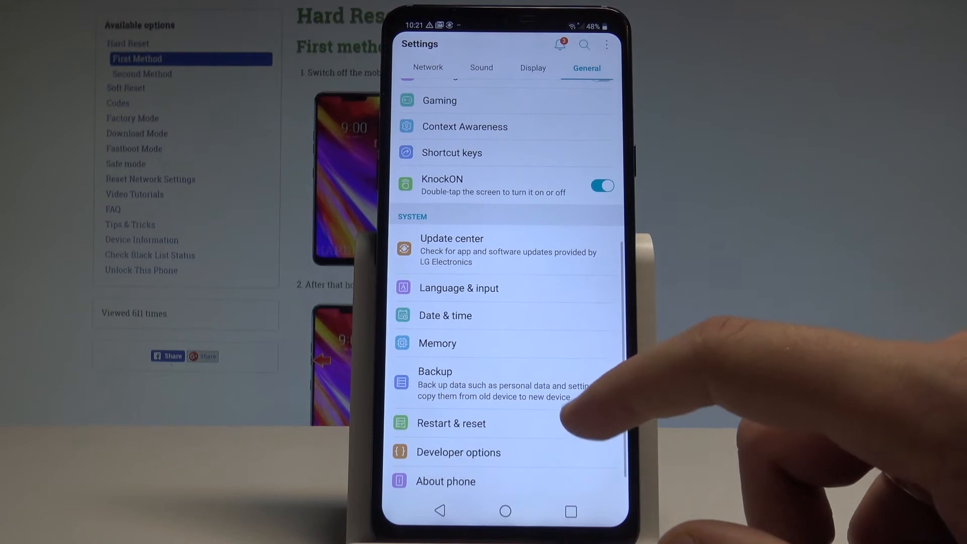
Enter the newly listed Developer options from the System section.
{"action": "scroll", "scroll_direction": "down", "scroll_amount": 3}
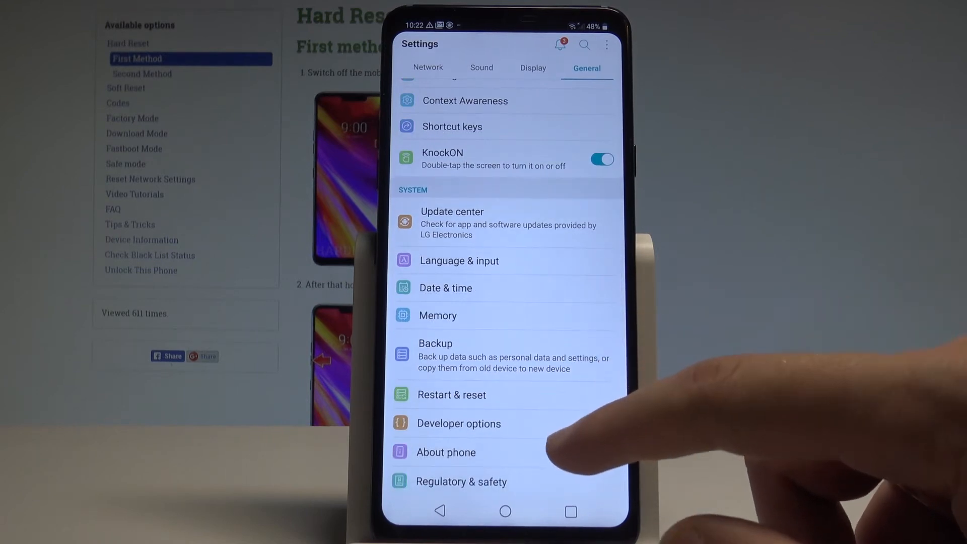
{"action": "left_click", "coordinate": [458, 423]}
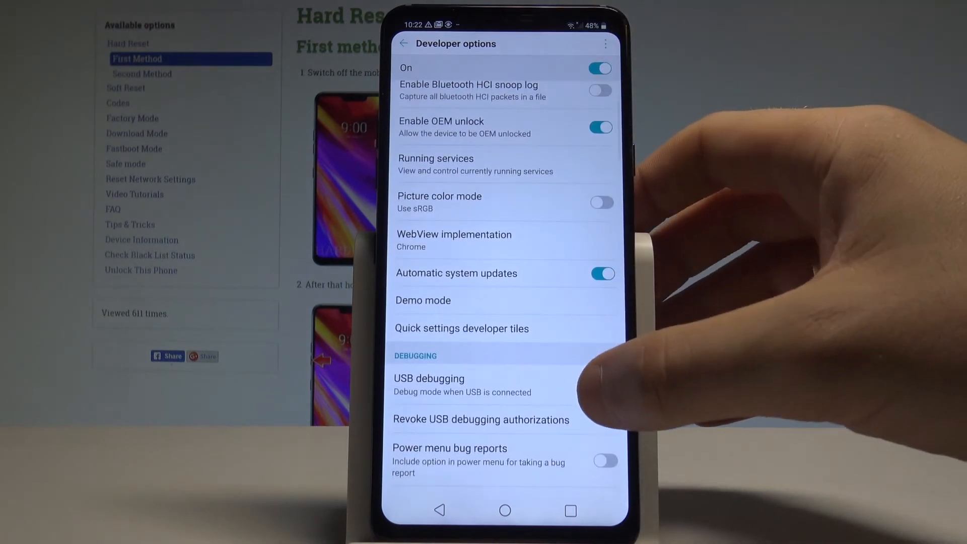
Switch on USB debugging, accept the Allow USB debugging warning, and review the list below.
{"action": "left_click", "coordinate": [429, 379]}
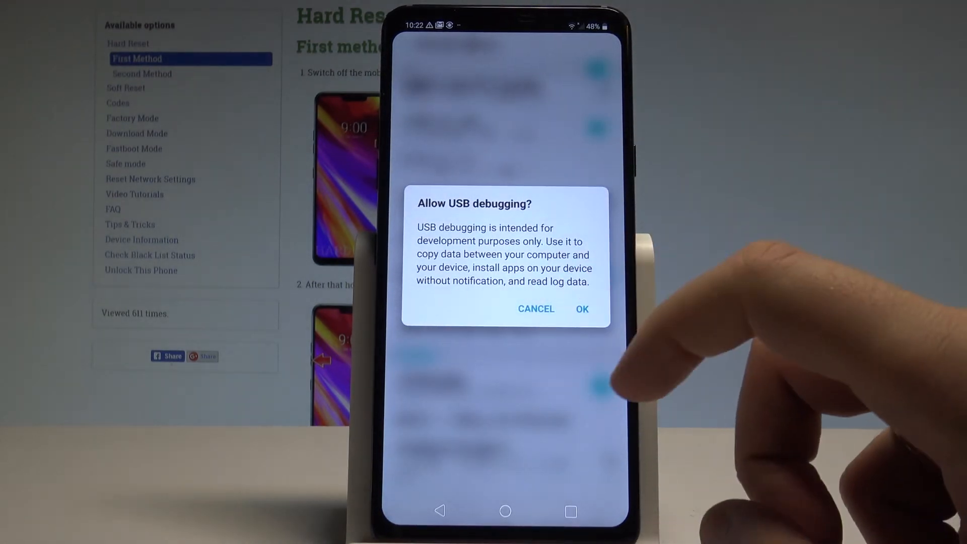
{"action": "left_click", "coordinate": [582, 309]}
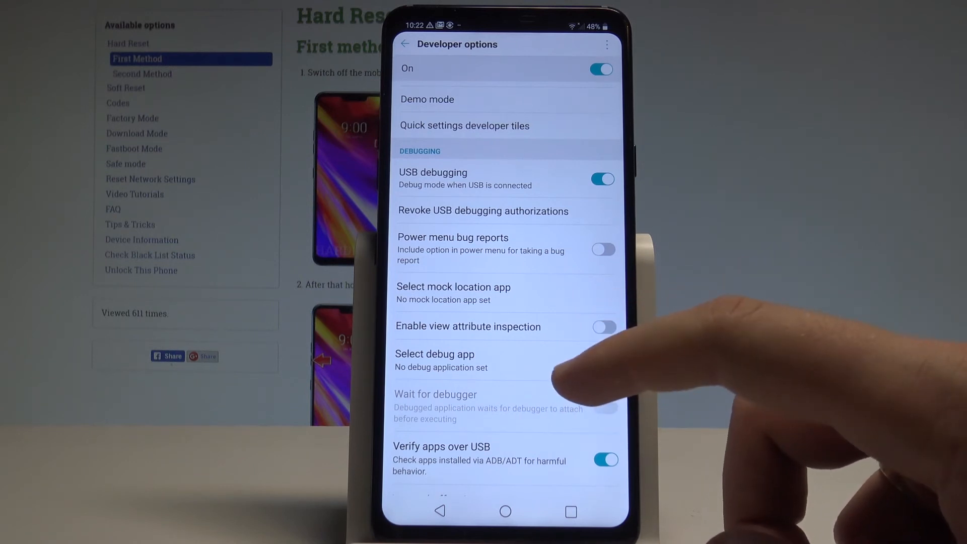
{"action": "scroll", "scroll_direction": "down", "scroll_amount": 3}
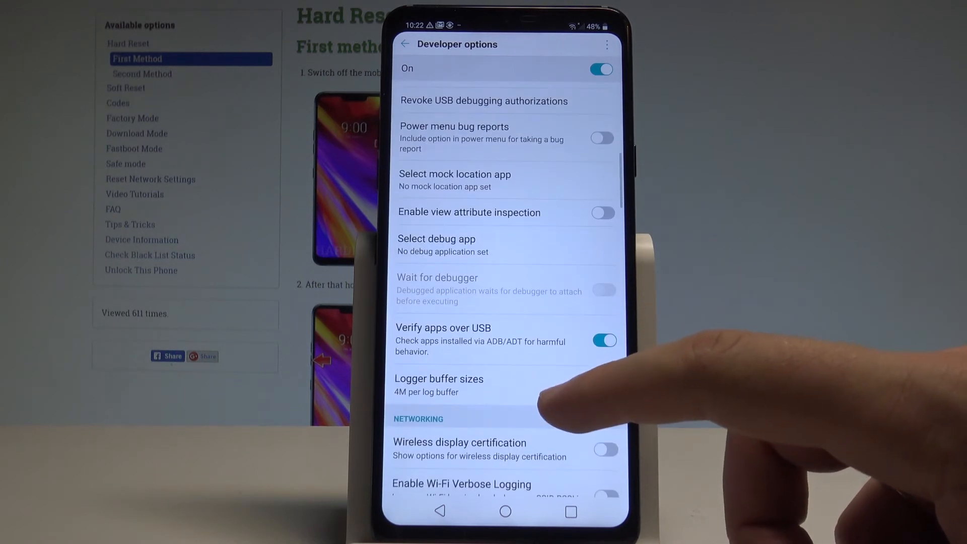
{"action": "scroll", "scroll_direction": "down", "scroll_amount": 3}
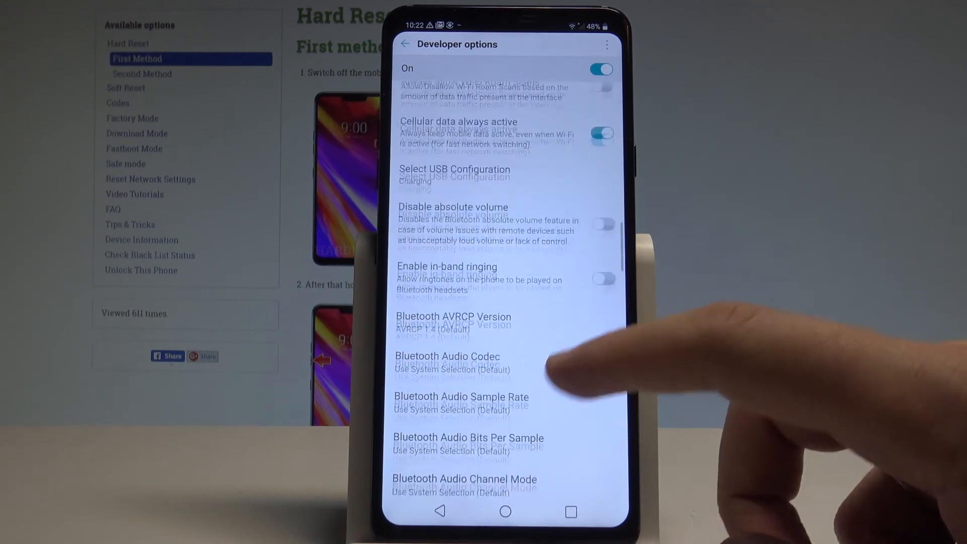